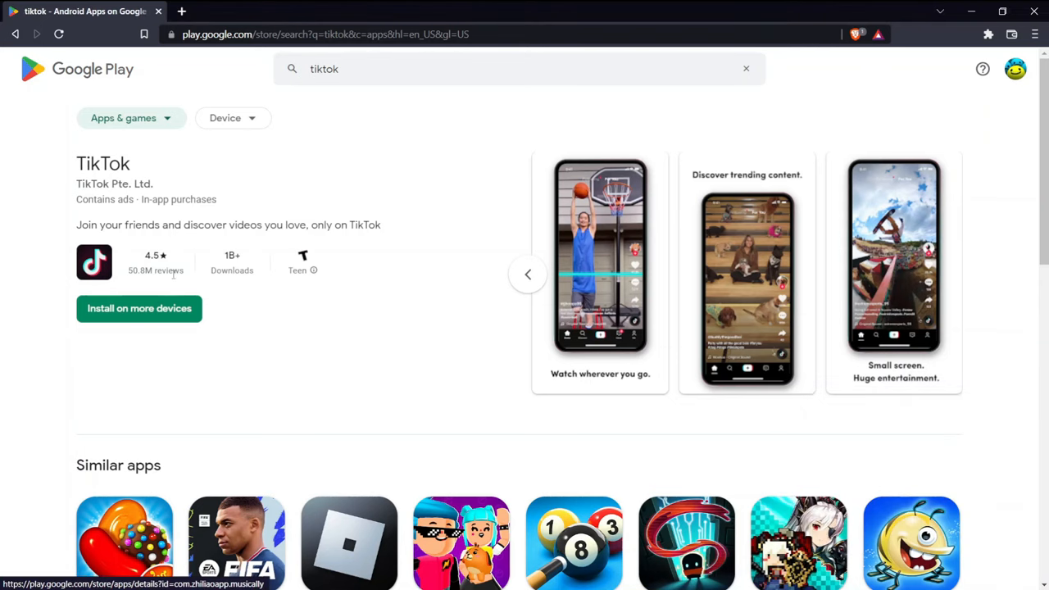
- Highlight the Downloads label beneath TikTok's 1B+ count on its listing
double_click(233, 271)
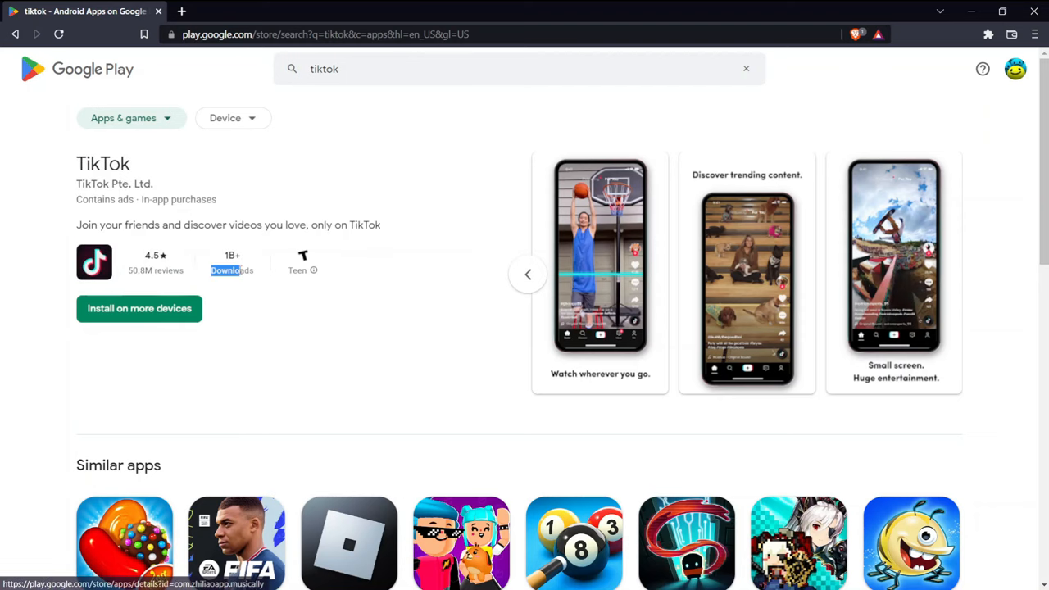